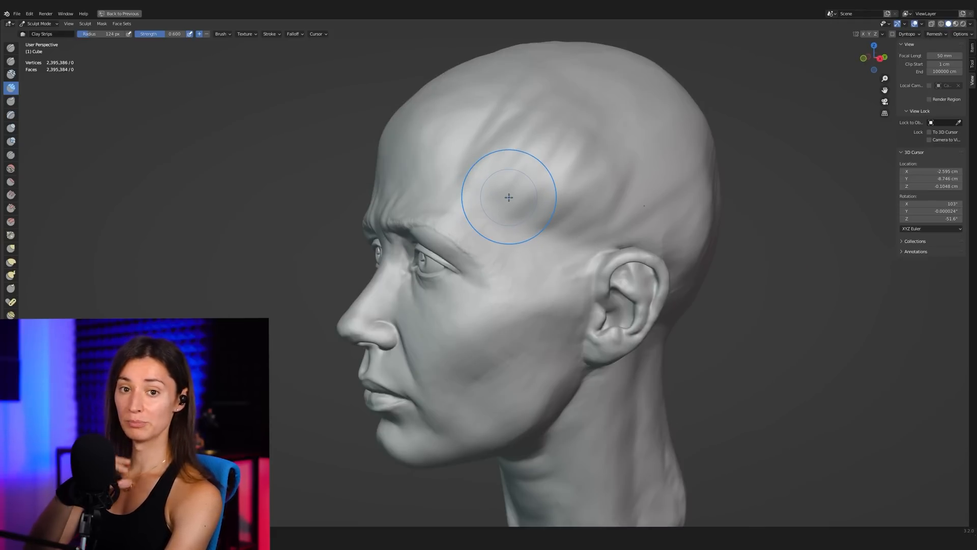
Show the Tool sidebar with Brush Settings, Stroke and Remesh options for the head sculpt.
left_click(529, 188)
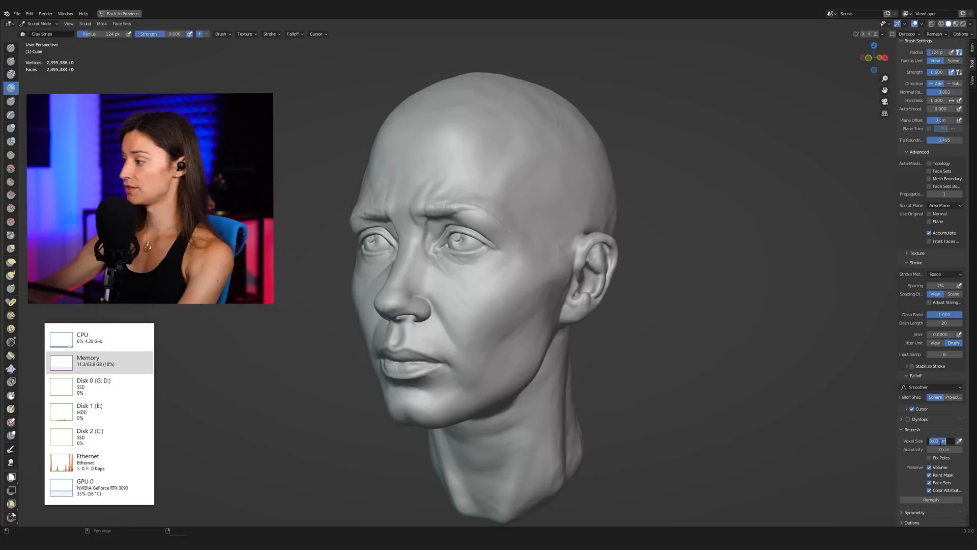
Set the Remesh voxel size to 0.01 before remeshing the head to about 21.6 million vertices.
type("0.01")
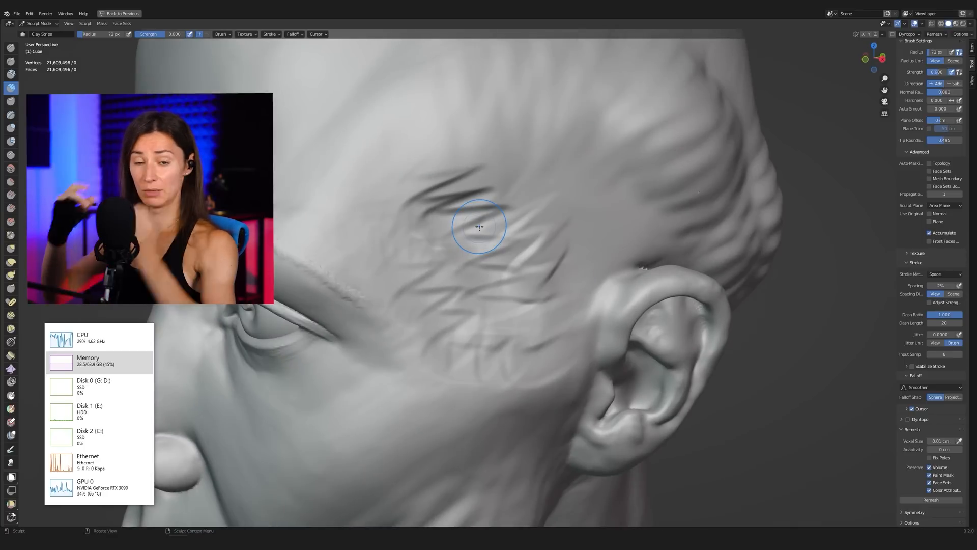
mouse_move(425, 265)
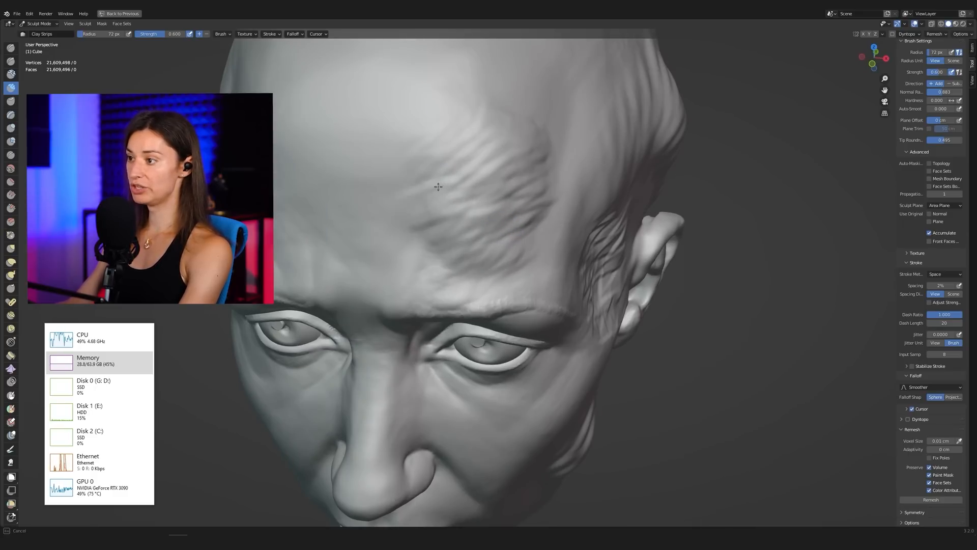
mouse_move(499, 96)
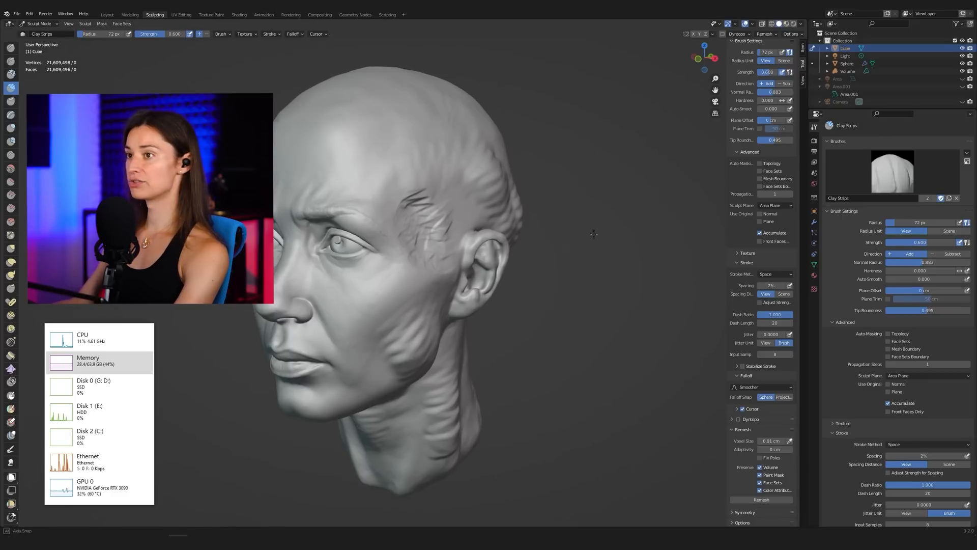
Check the head's modifier list, then start a fresh General scene with the default cube.
left_click(813, 222)
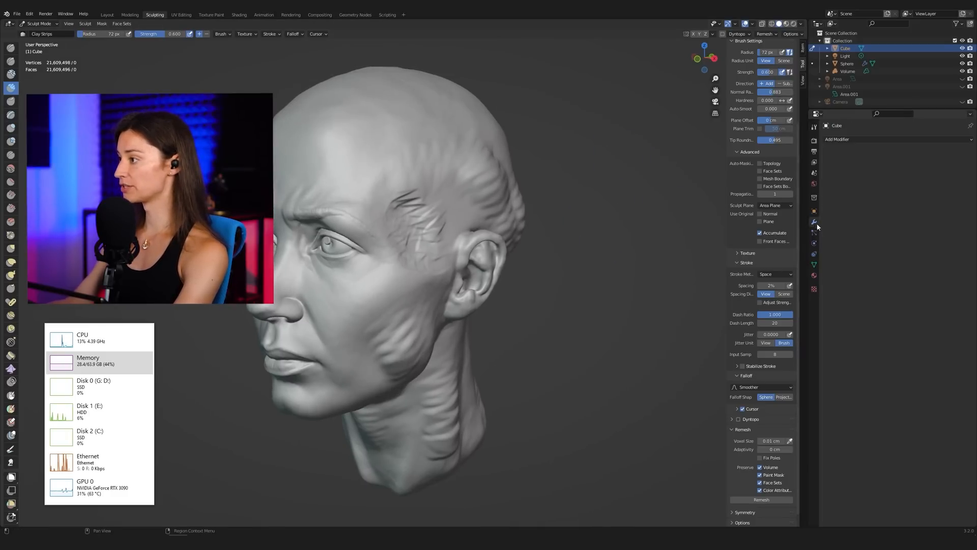
left_click(838, 139)
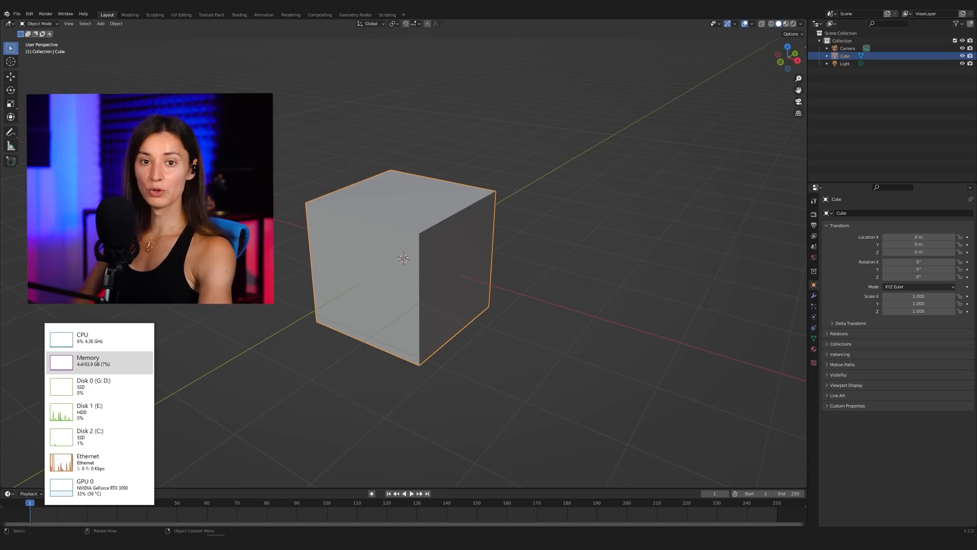
Show the cube's modifier properties and browse the Add Modifier list without adding one.
left_click(39, 23)
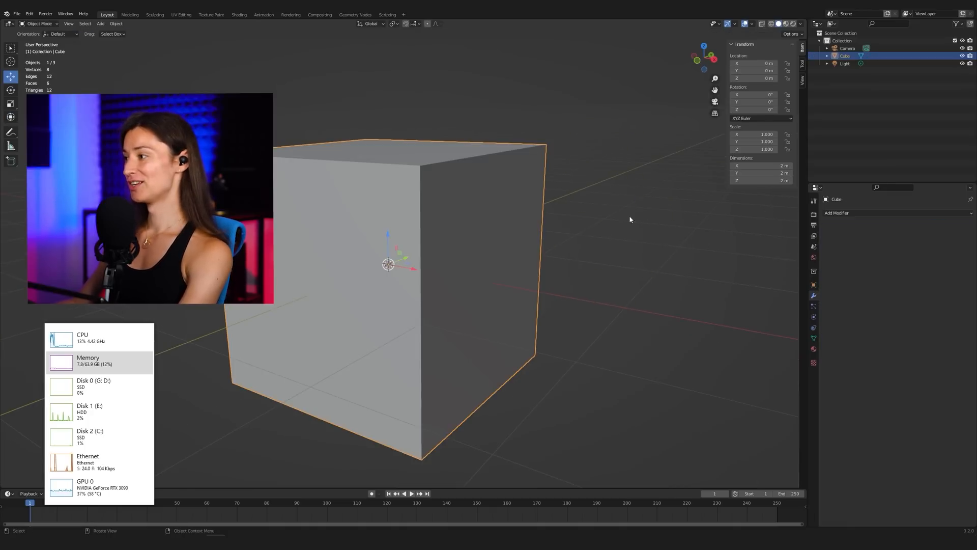
left_click(837, 213)
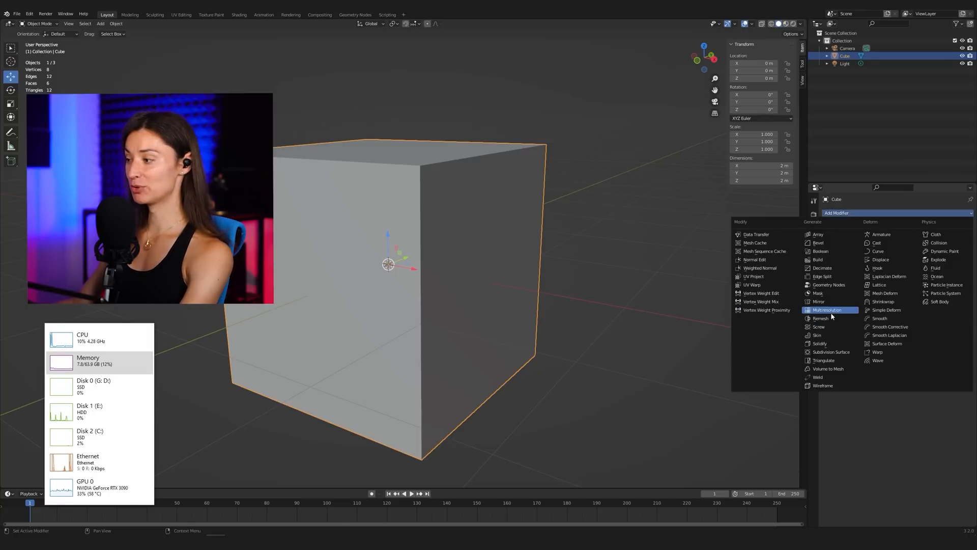
left_click(593, 107)
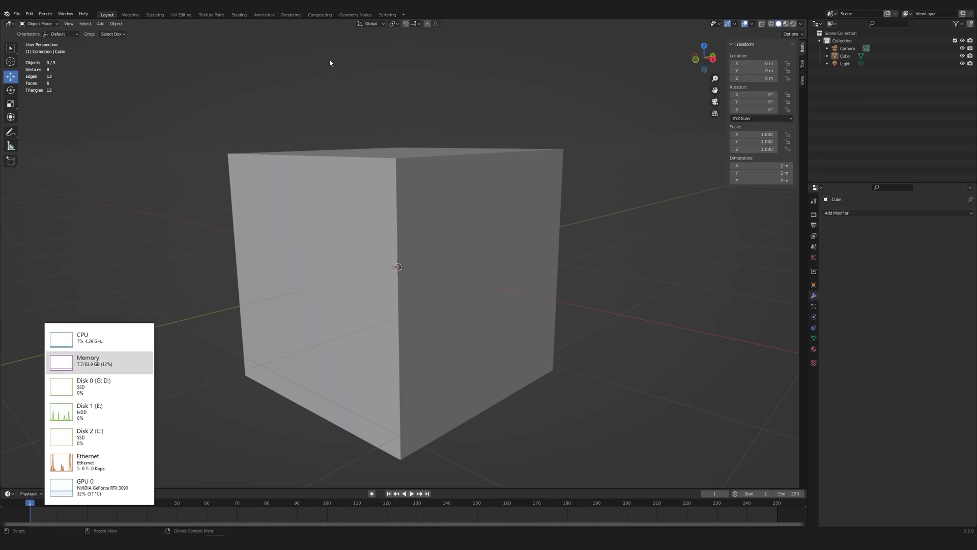
Switch the cube into Sculpt Mode and bring up the Sculpt menu.
left_click(39, 23)
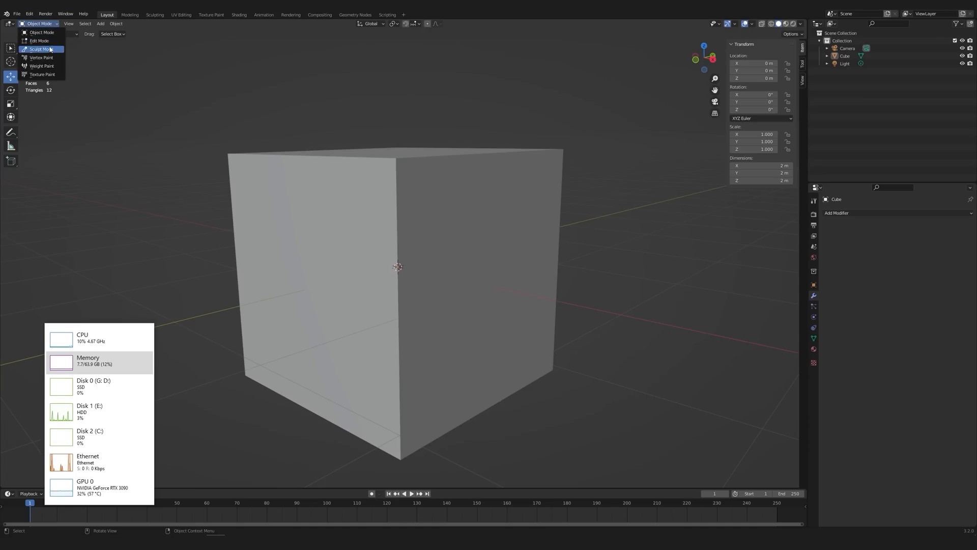
left_click(38, 49)
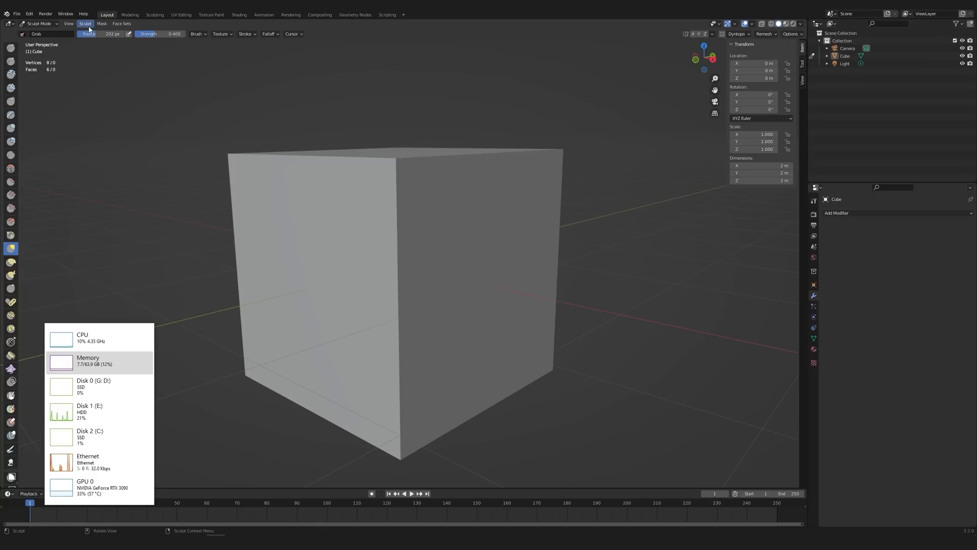
left_click(85, 23)
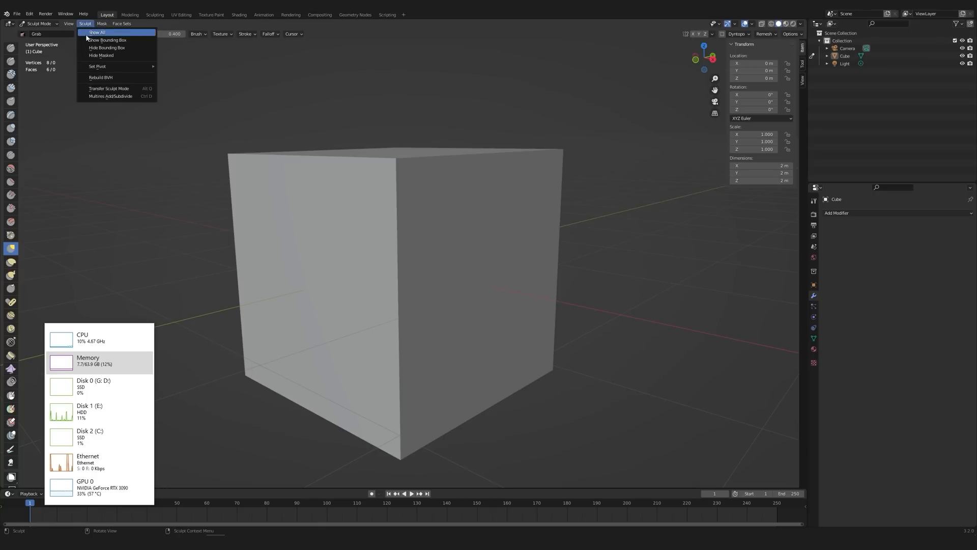
mouse_move(109, 97)
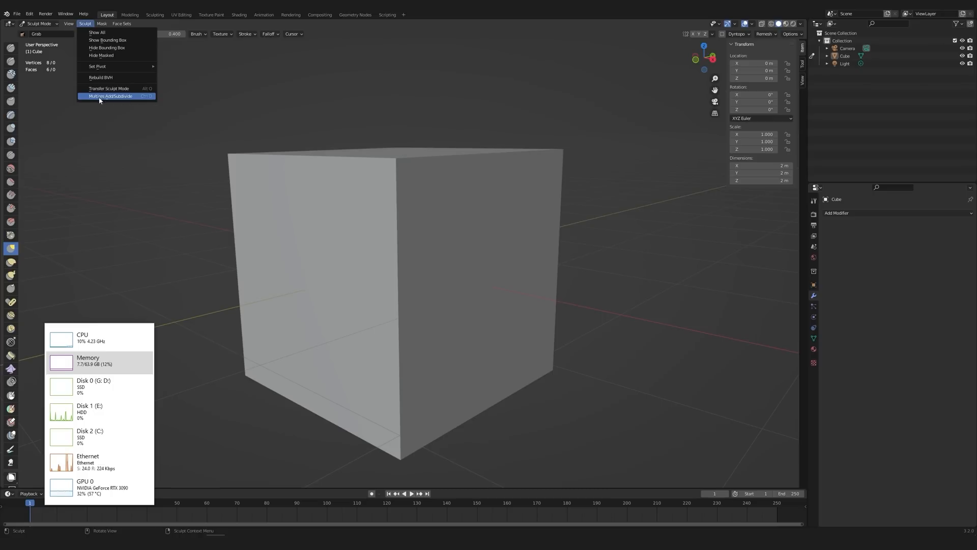
mouse_move(109, 88)
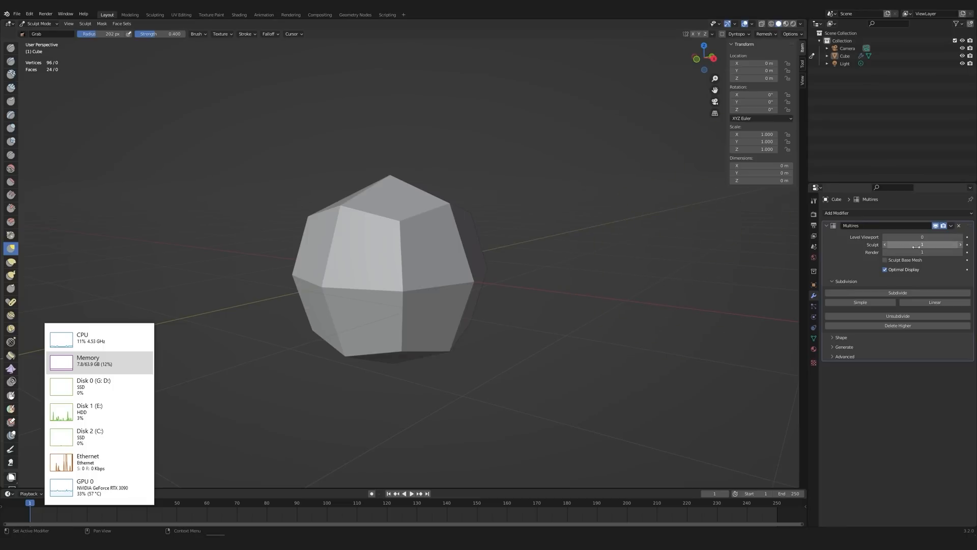
Subdivide the cube's Multires modifier twice more, rounding it into a sphere, and scroll the Handouts page.
left_click(896, 292)
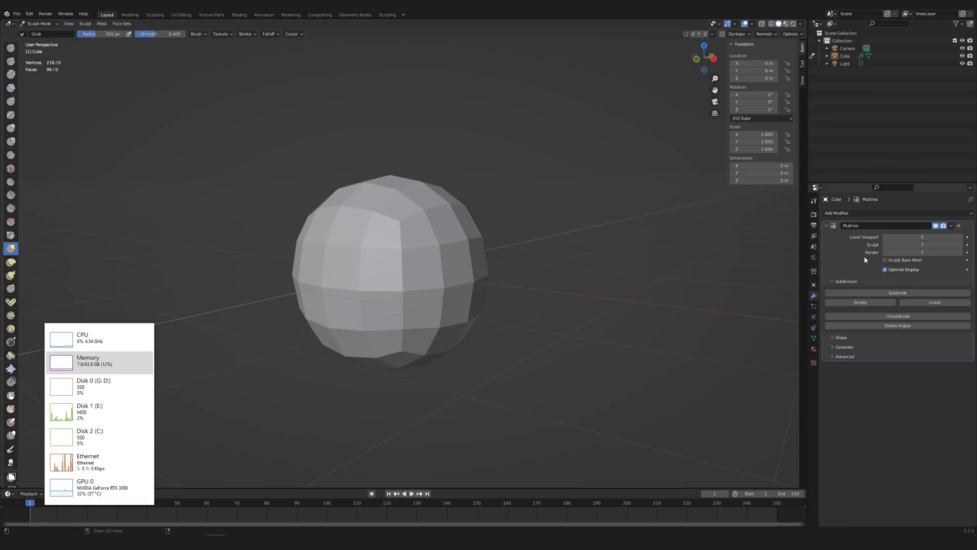
left_click(896, 292)
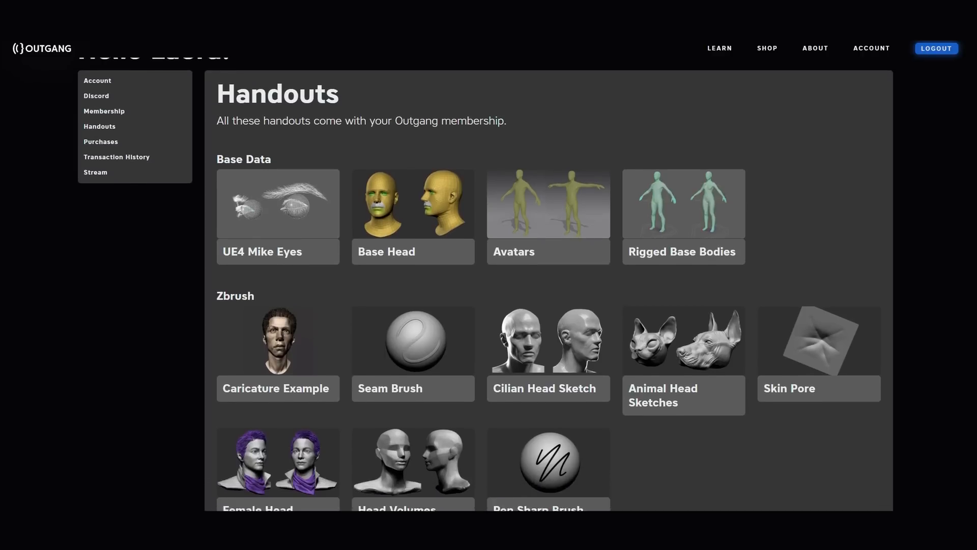
scroll("down", 3)
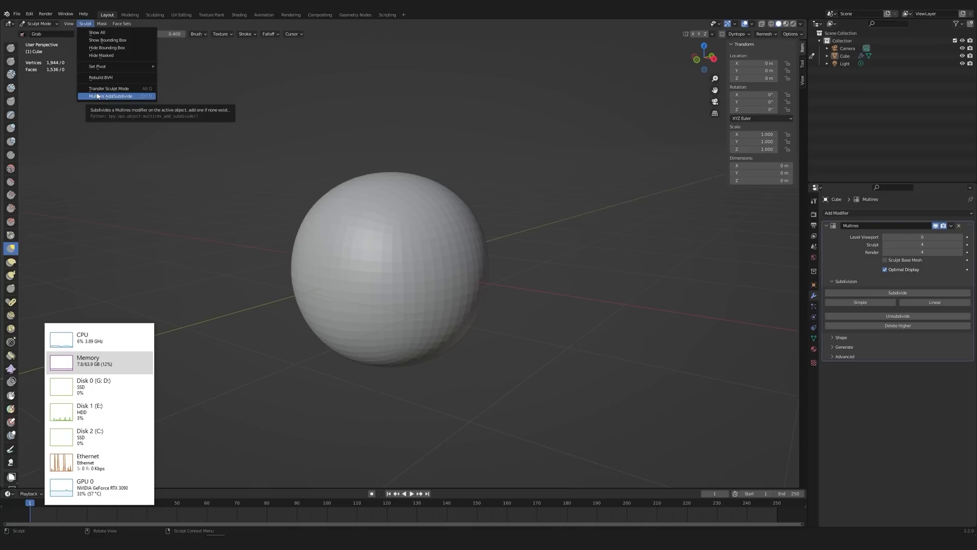
Add another Multires subdivision level toward the 1.6-million-vertex smooth sphere.
left_click(111, 95)
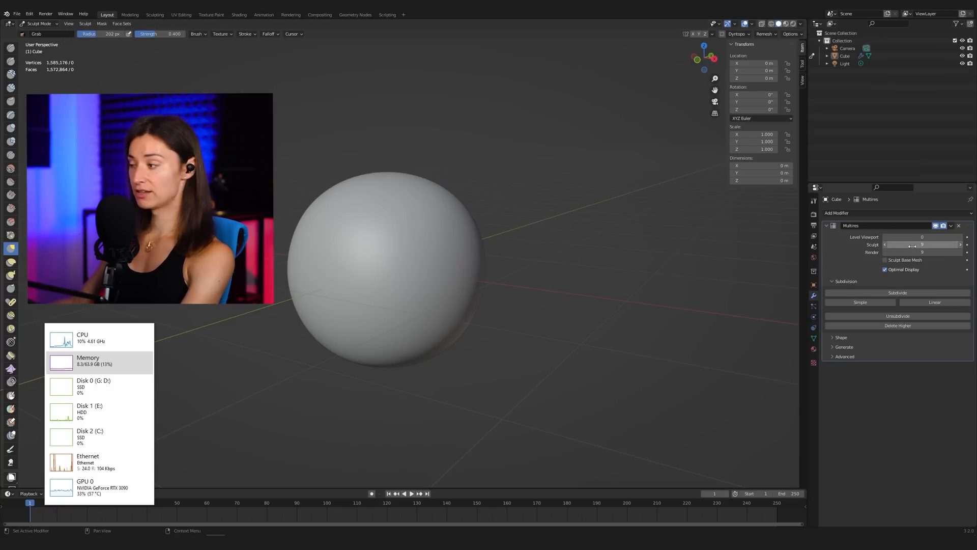
mouse_move(923, 244)
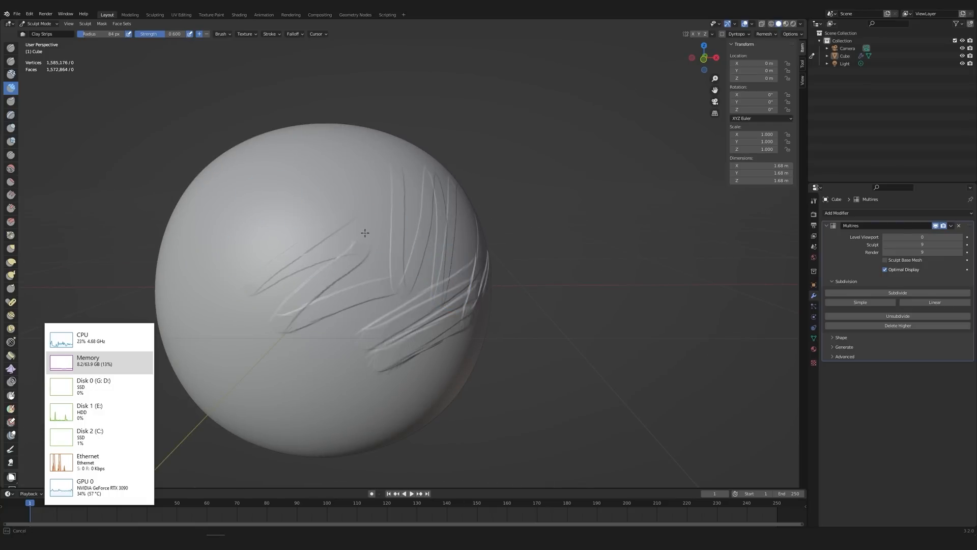
mouse_move(350, 208)
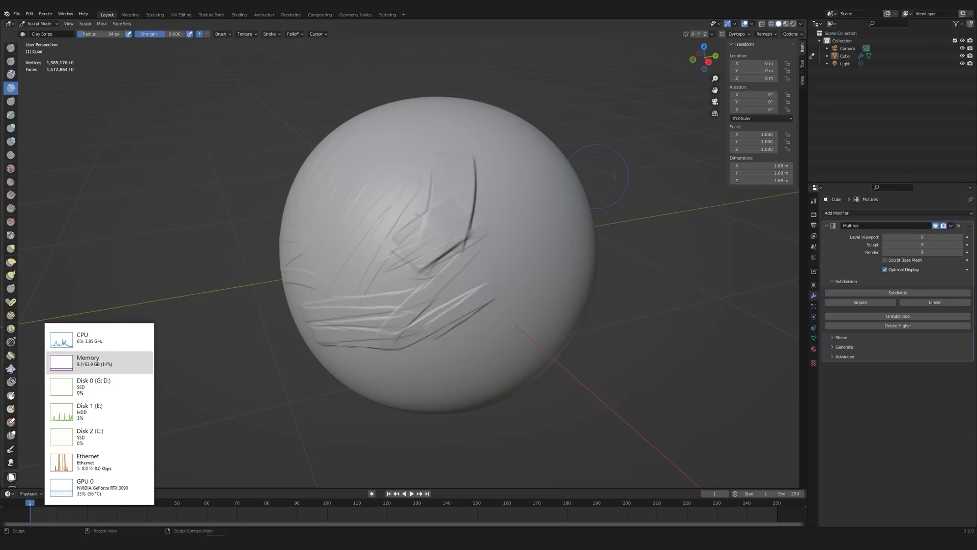
mouse_move(923, 244)
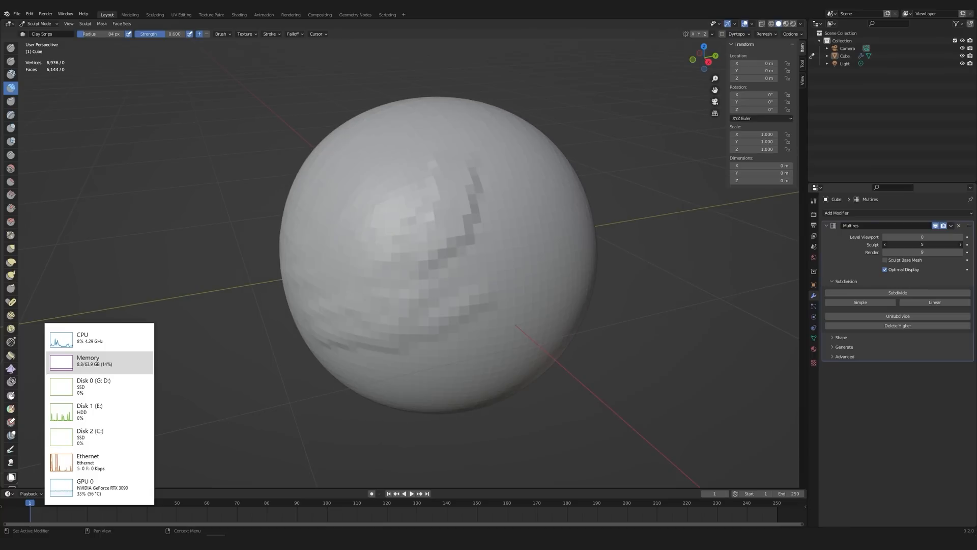
mouse_move(922, 244)
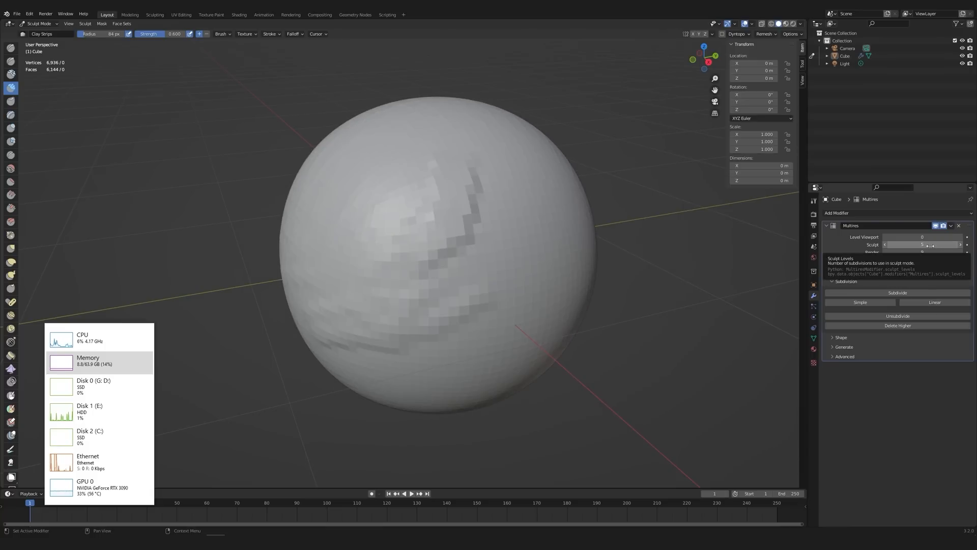
Apply the sphere's Multires modifier from its dropdown before swapping in the base head.
left_click(951, 226)
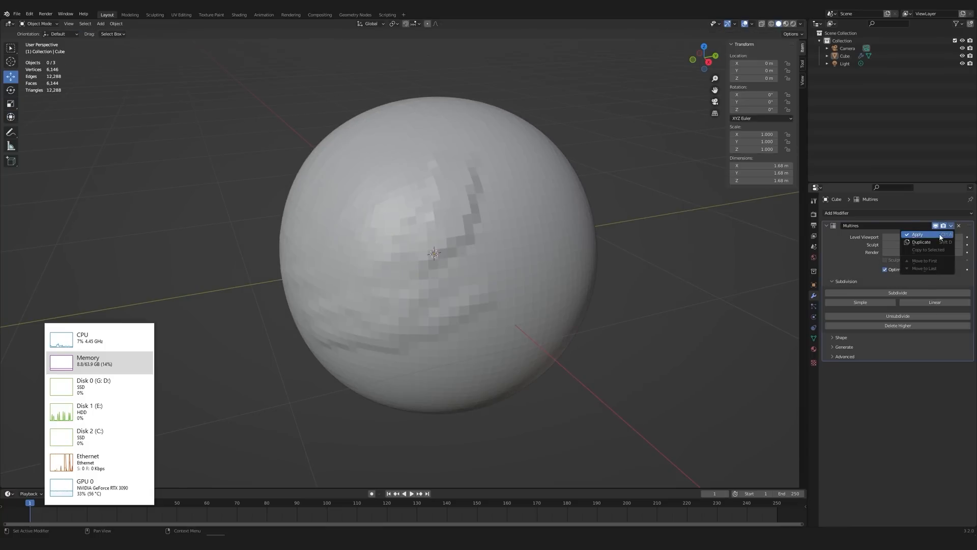
left_click(917, 234)
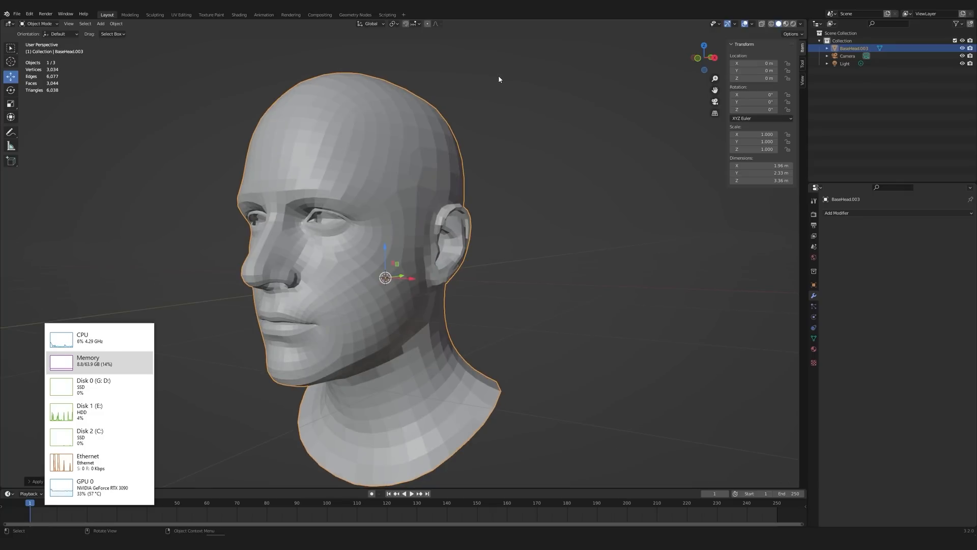
Deselect the low-poly base head in the viewport before setting up its subdivision.
left_click(521, 179)
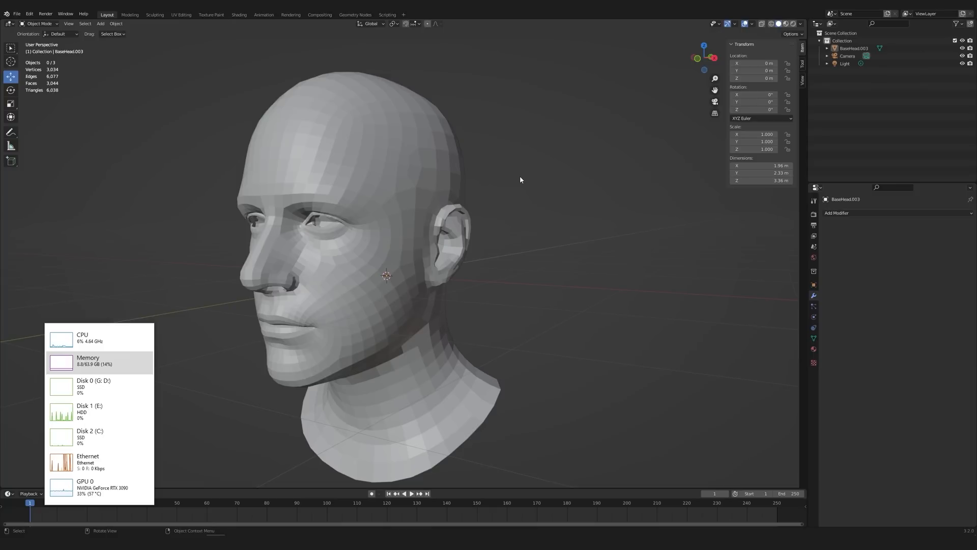
mouse_move(451, 146)
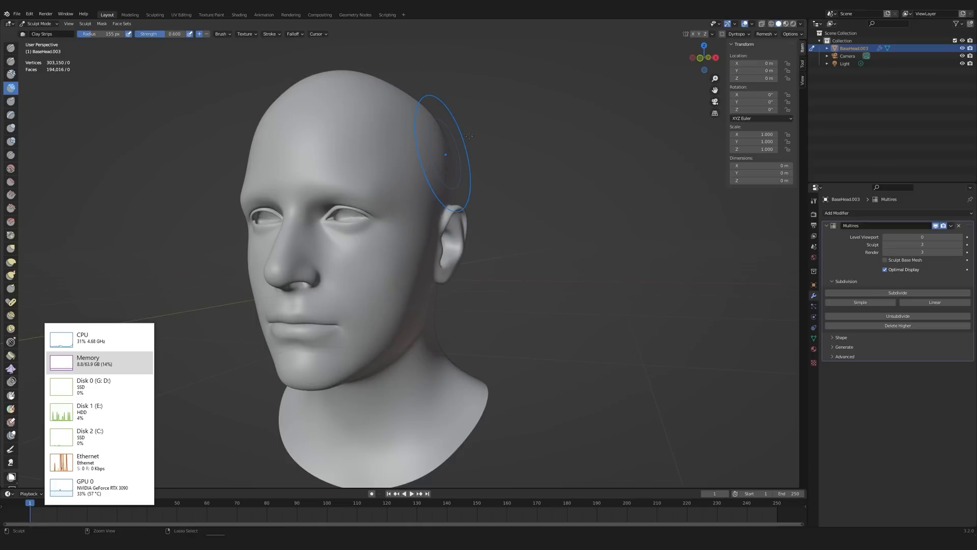
Subdivide the head's Multires modifier one level, reaching about 3.5 million faces.
left_click(897, 292)
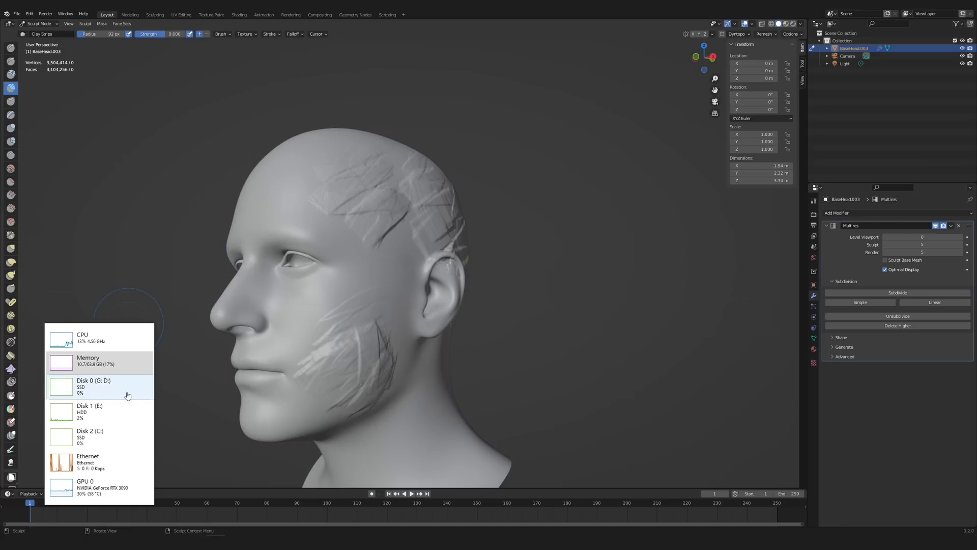
mouse_move(315, 192)
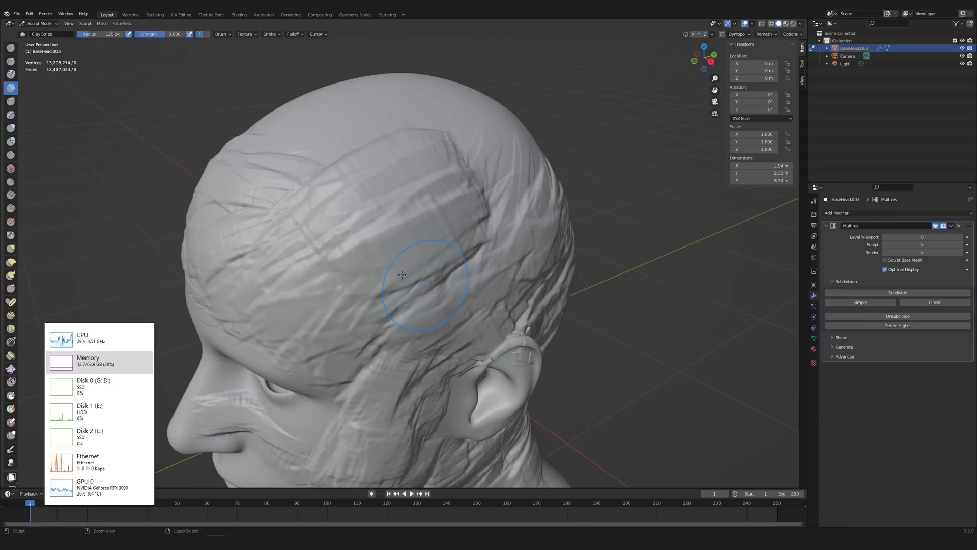
Subdivide the head's Multires to level 7, around 50 million faces, for further clay sculpting.
left_click(897, 292)
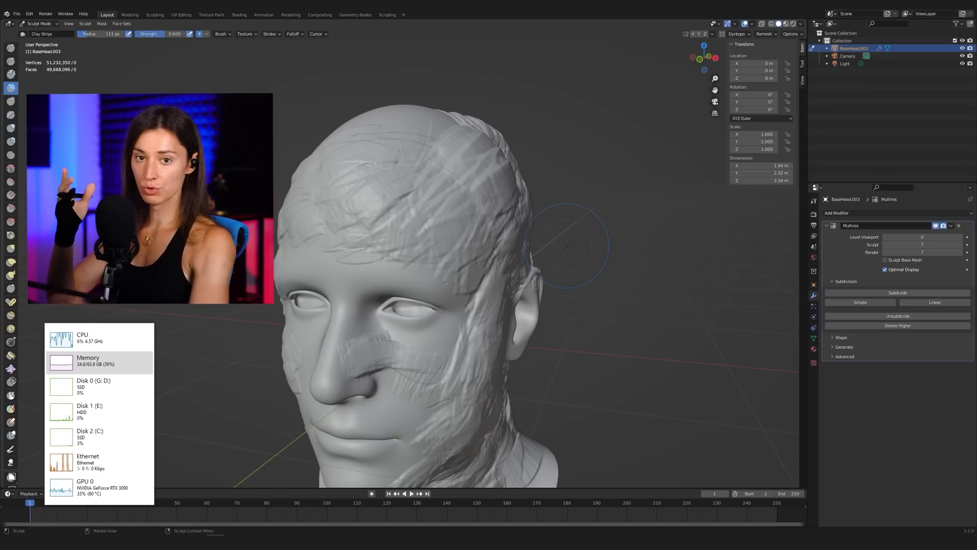
mouse_move(359, 250)
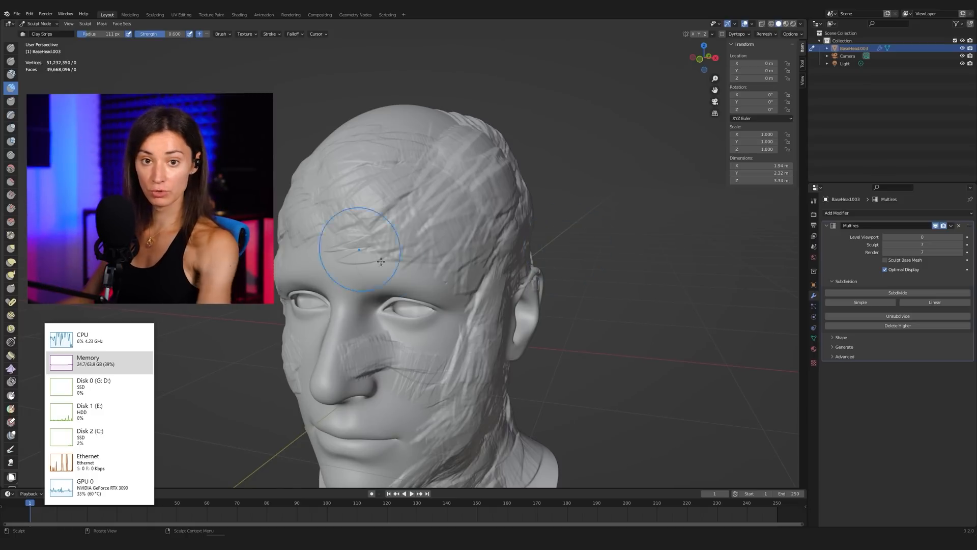
mouse_move(417, 253)
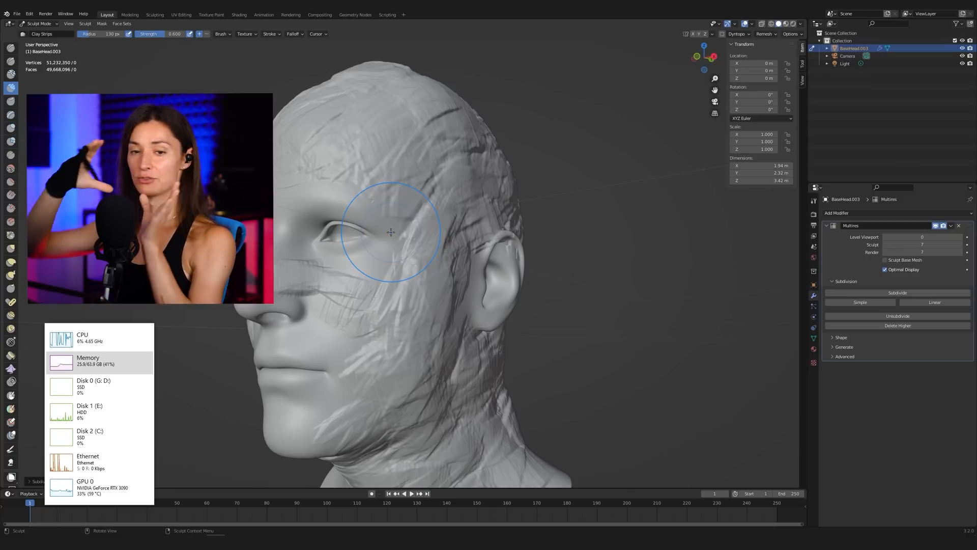
mouse_move(365, 287)
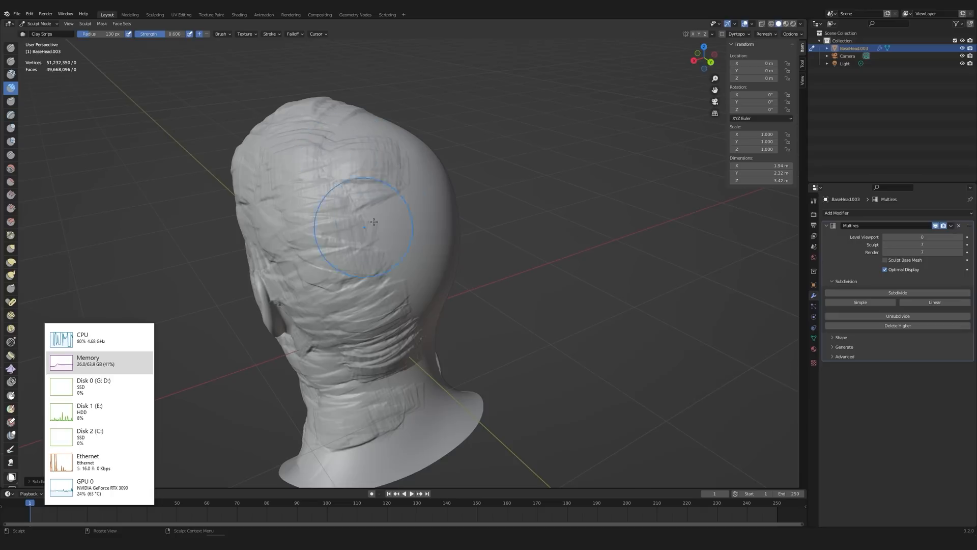
mouse_move(388, 218)
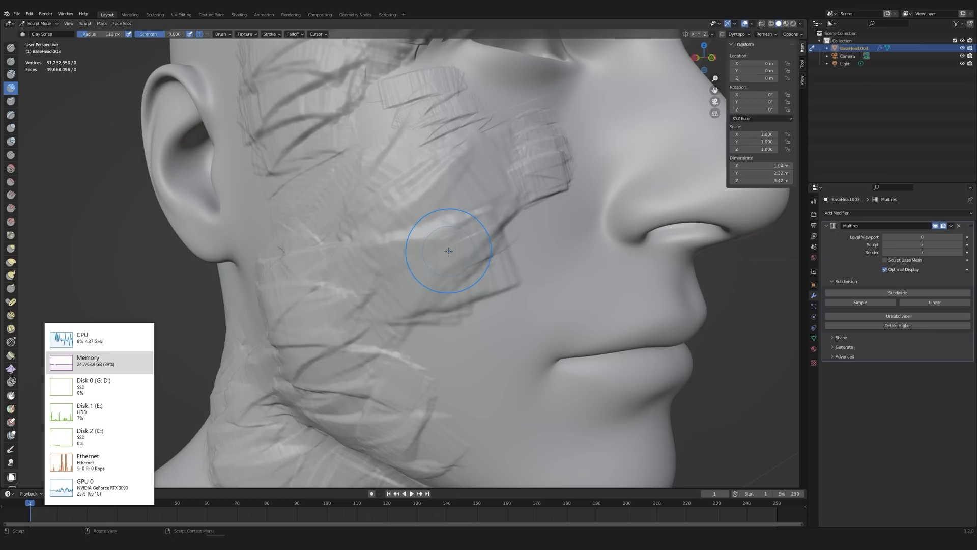
mouse_move(446, 270)
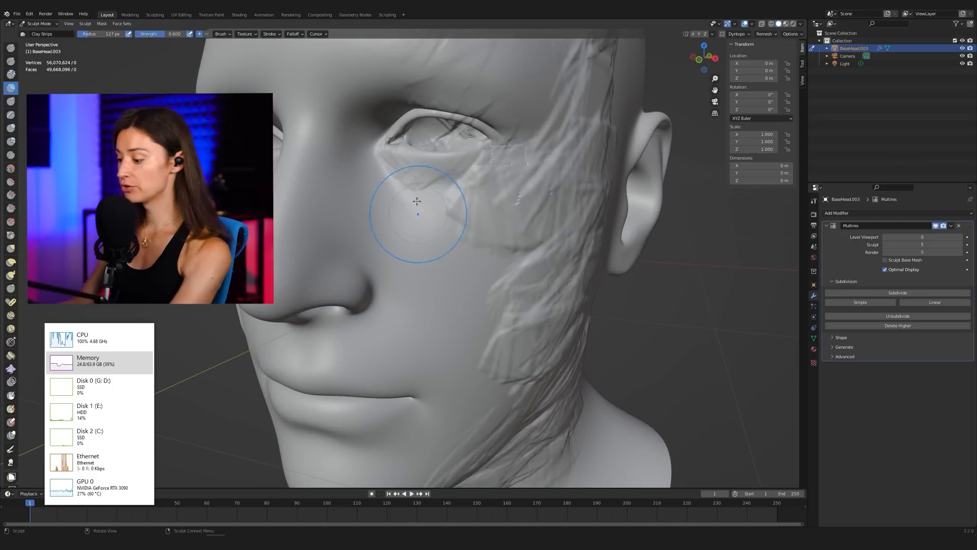
mouse_move(396, 235)
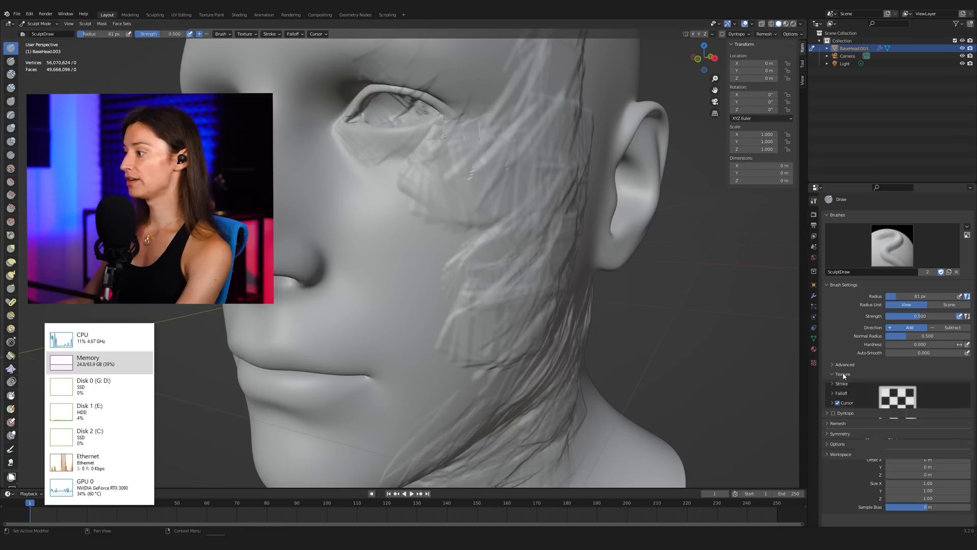
Assign the skin-pore noise texture to the Draw brush from the texture browser.
left_click(898, 403)
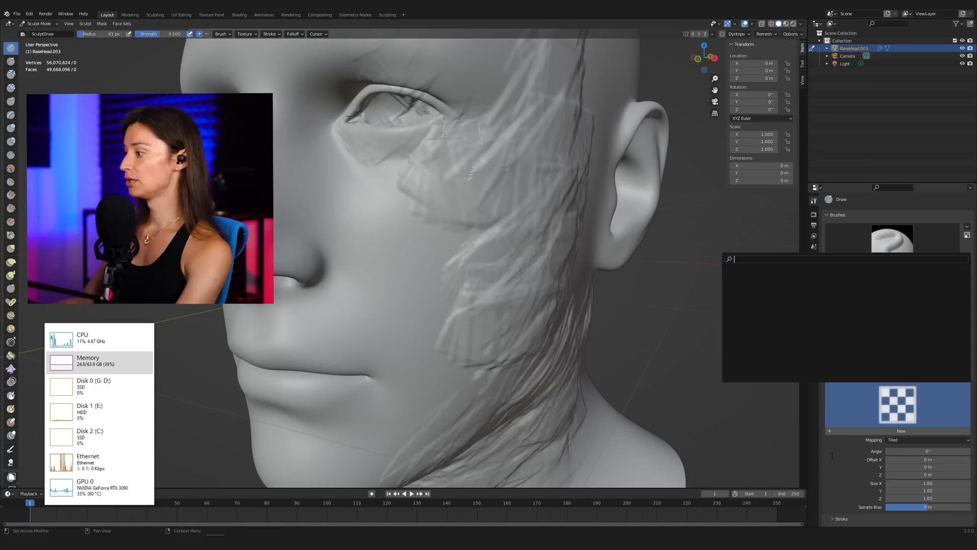
left_click(892, 243)
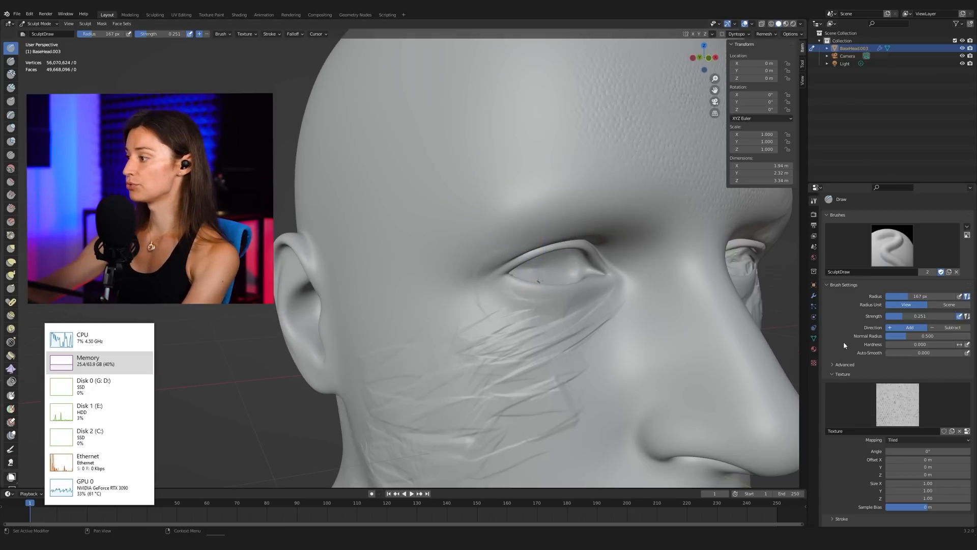
Switch the brush to Drag Dot strokes and stamp one pore patch on the forehead.
scroll("down", 3)
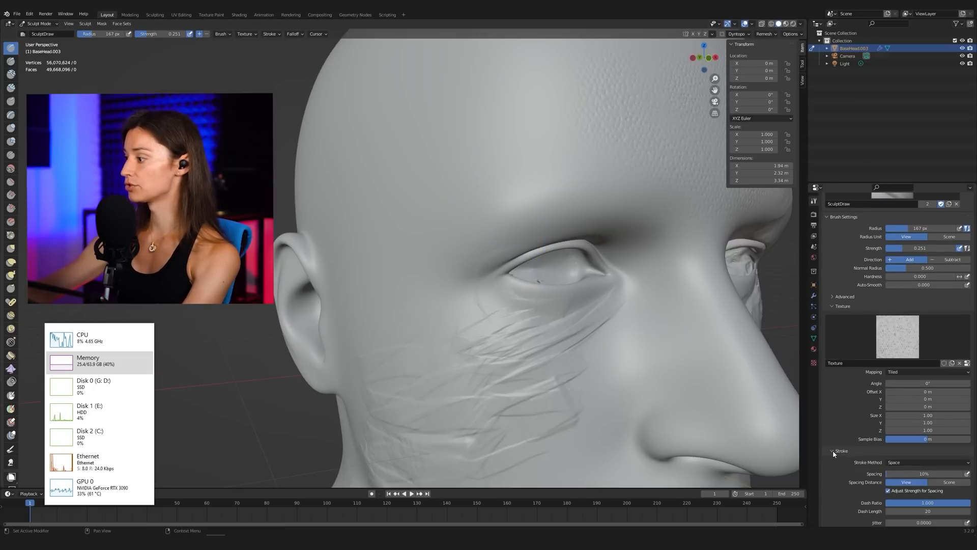
scroll("down", 3)
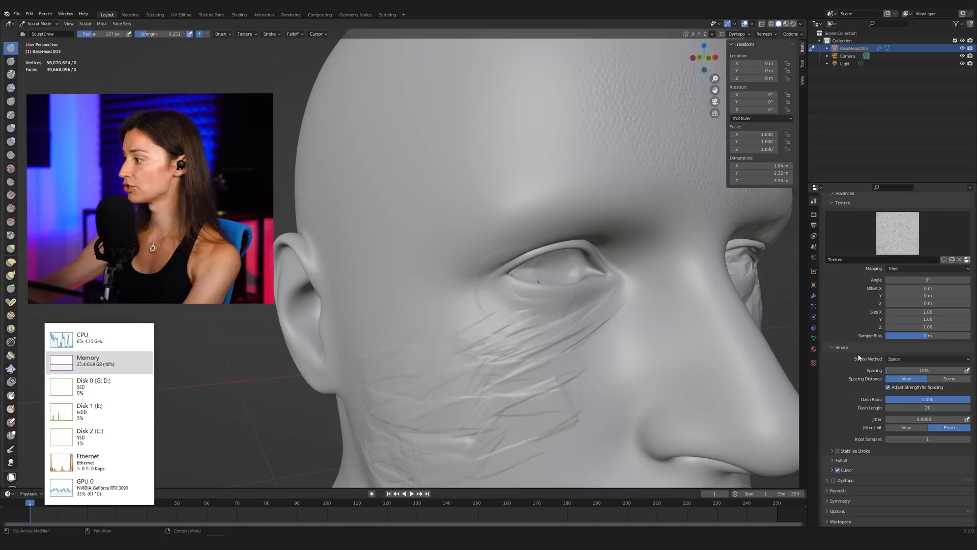
mouse_move(907, 358)
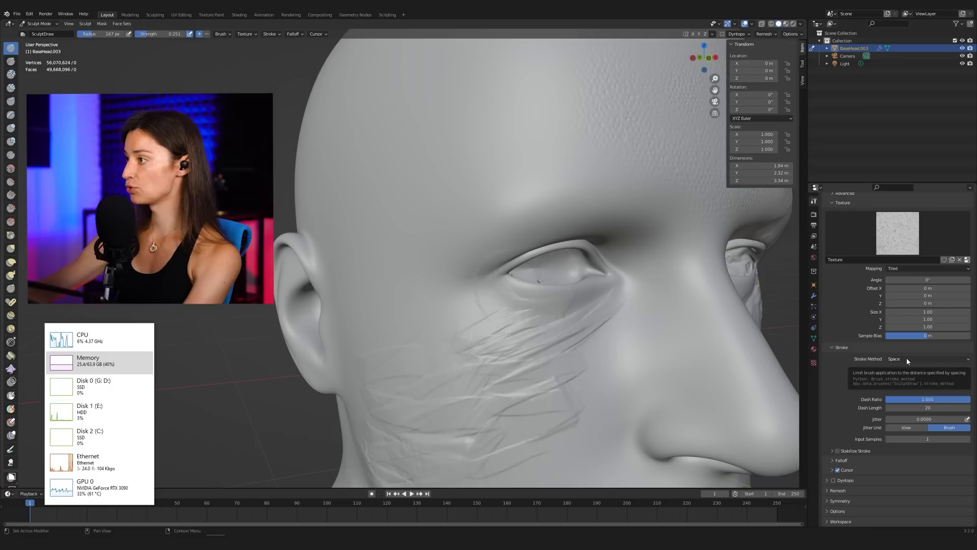
left_click(928, 358)
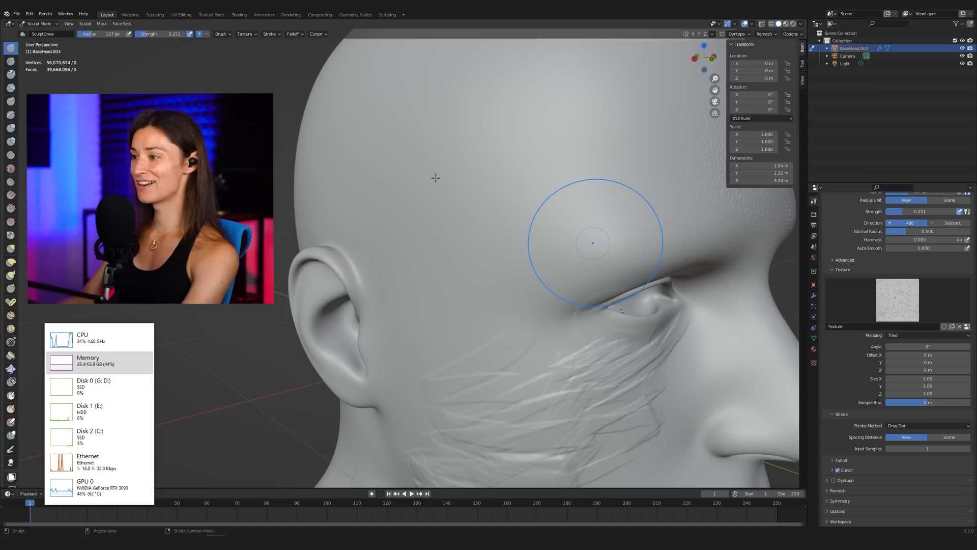
left_click(592, 243)
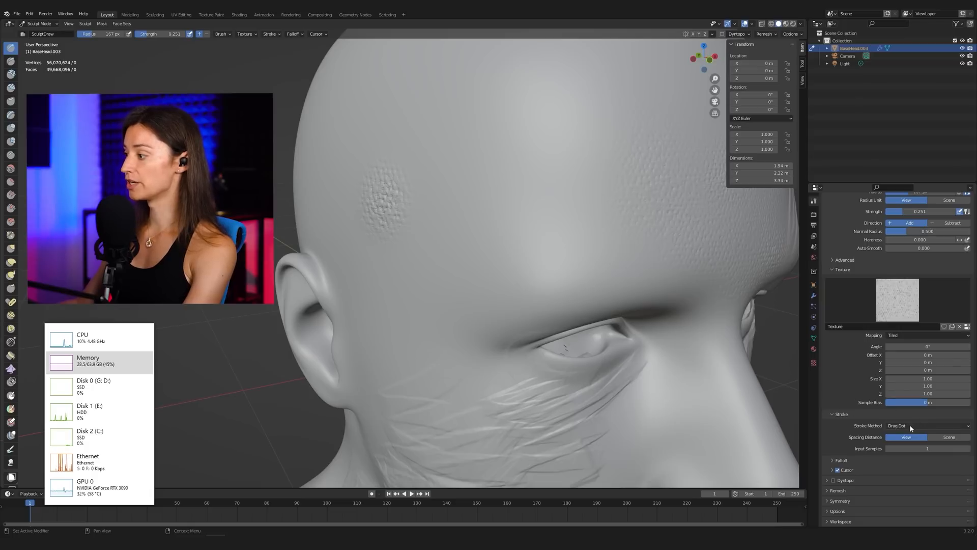
Switch to Space stroke with even dab spacing and paint pores beside the nostril.
left_click(928, 426)
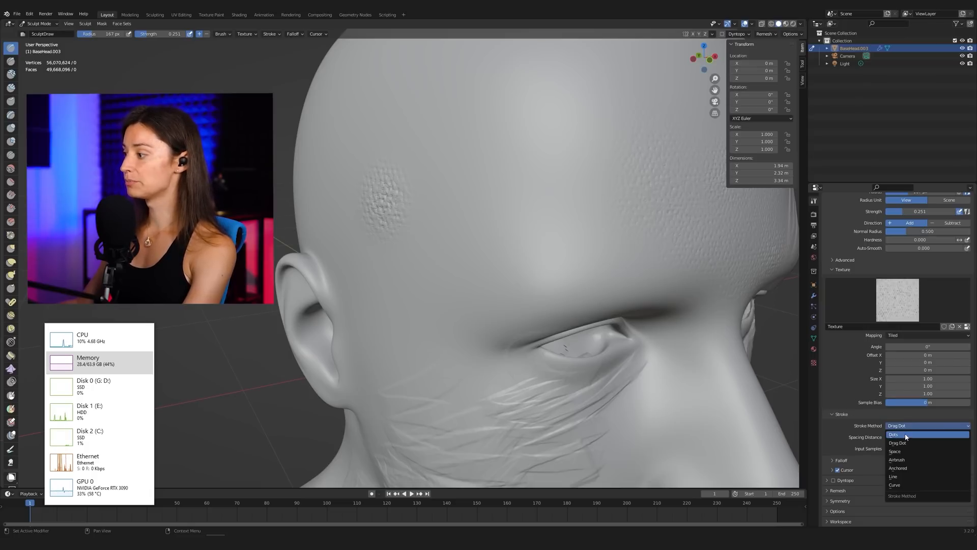
mouse_move(901, 451)
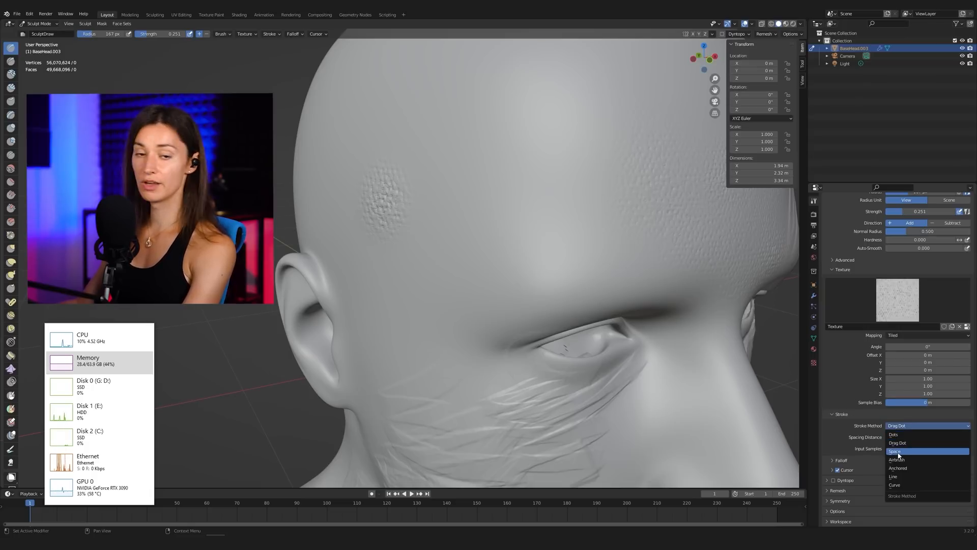
left_click(895, 452)
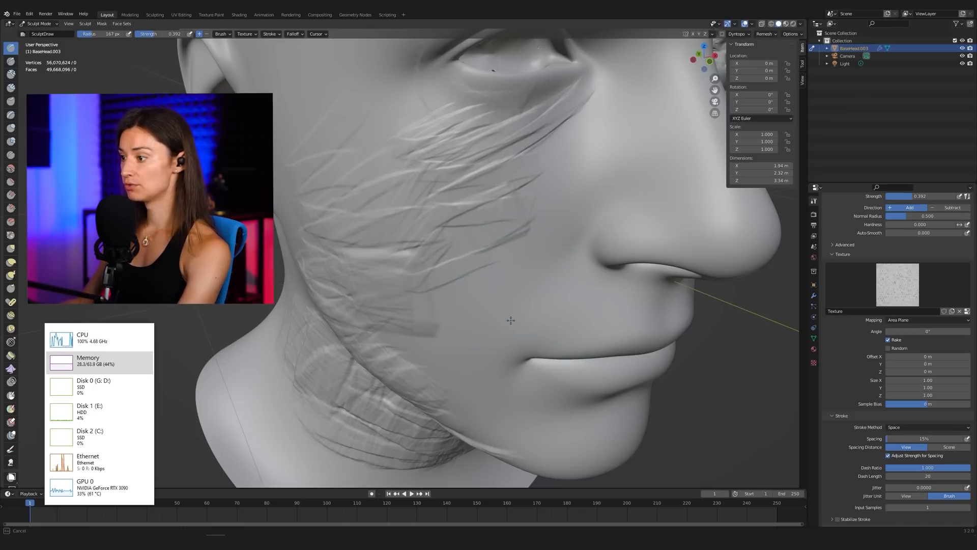
left_click(508, 305)
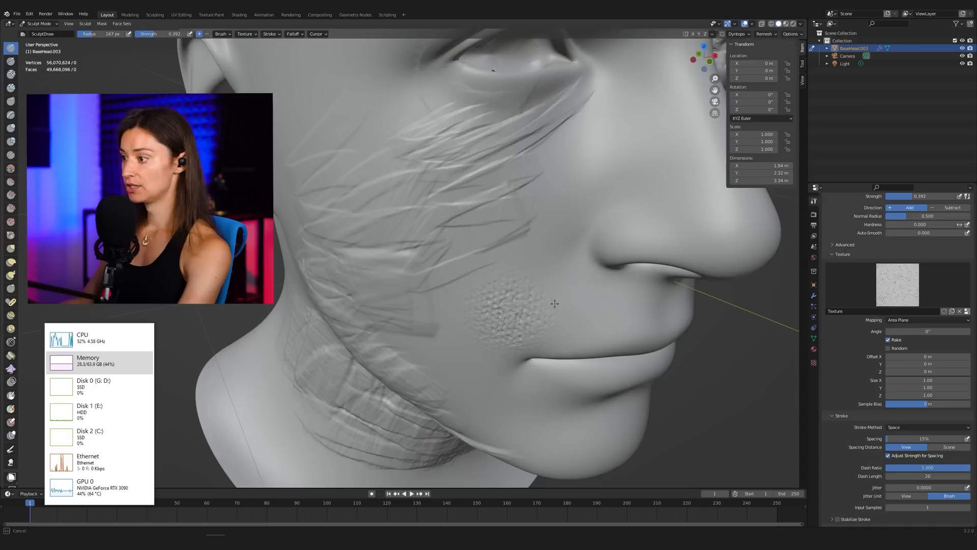
mouse_move(598, 295)
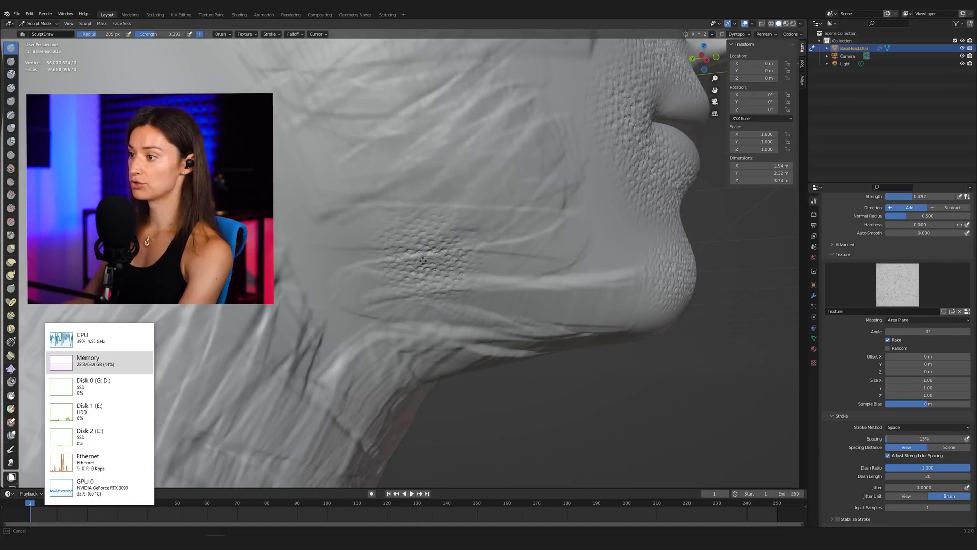
left_click(154, 14)
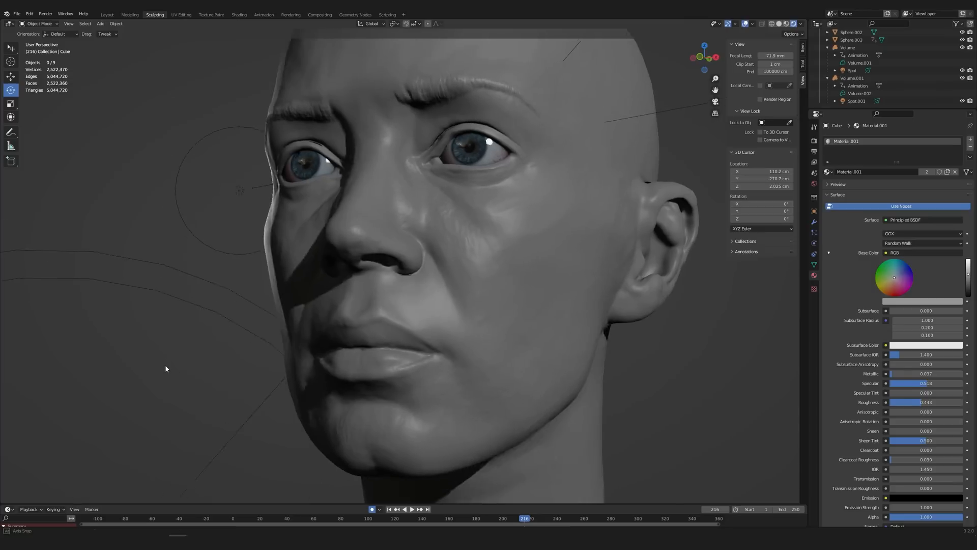